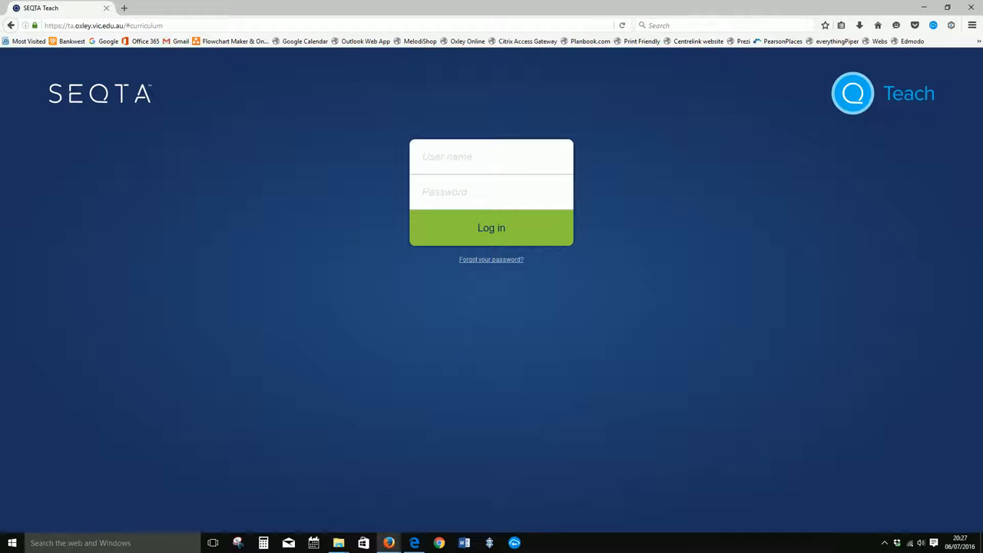
# Step: Enter the username 'piper-an' and move to the password field to sign in
pyautogui.click(491, 156)
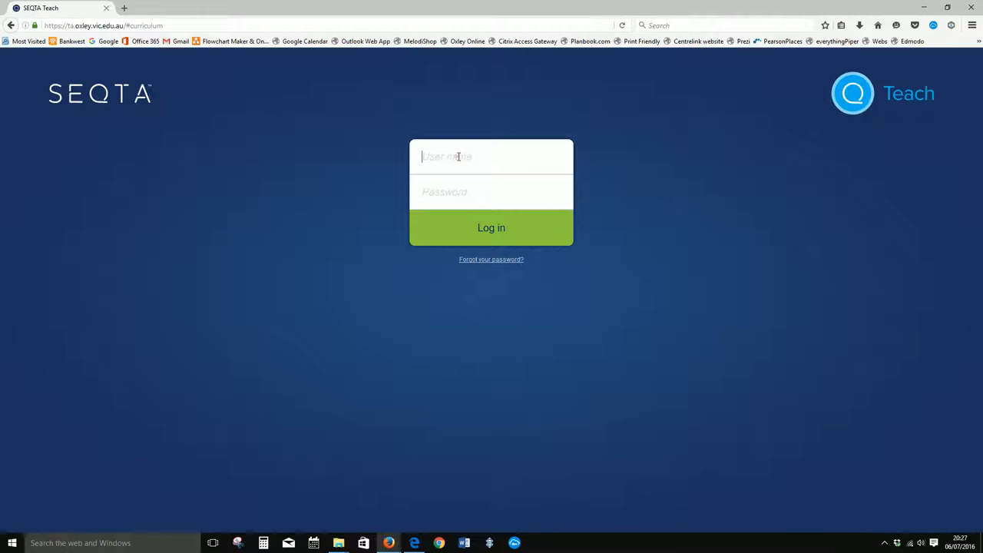
pyautogui.write('piper-an')
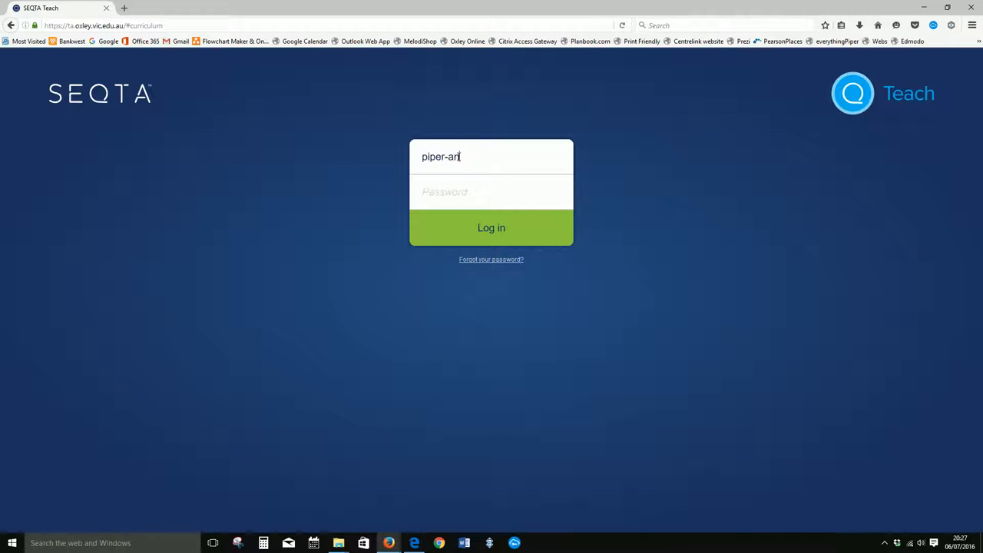
pyautogui.click(492, 227)
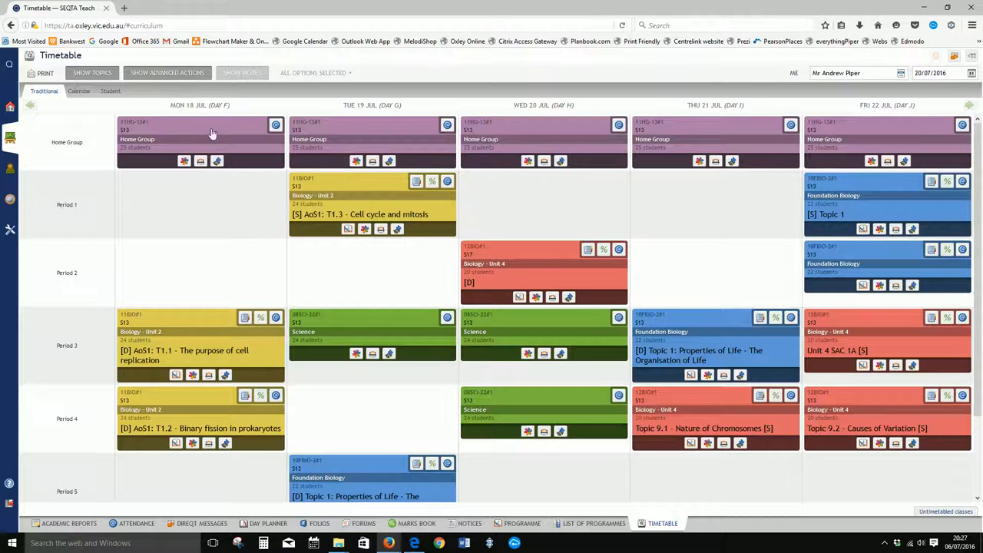
pyautogui.moveTo(412, 140)
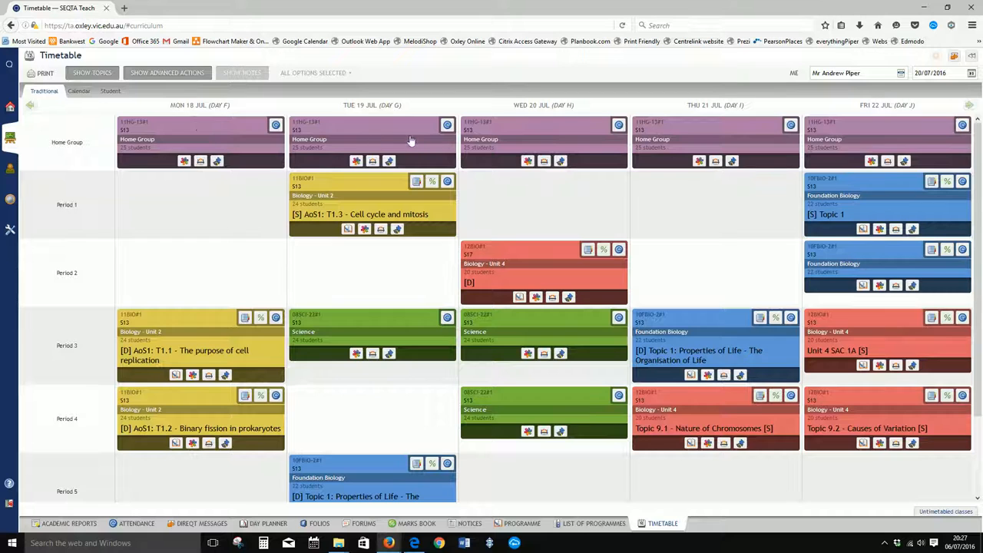
pyautogui.moveTo(323, 212)
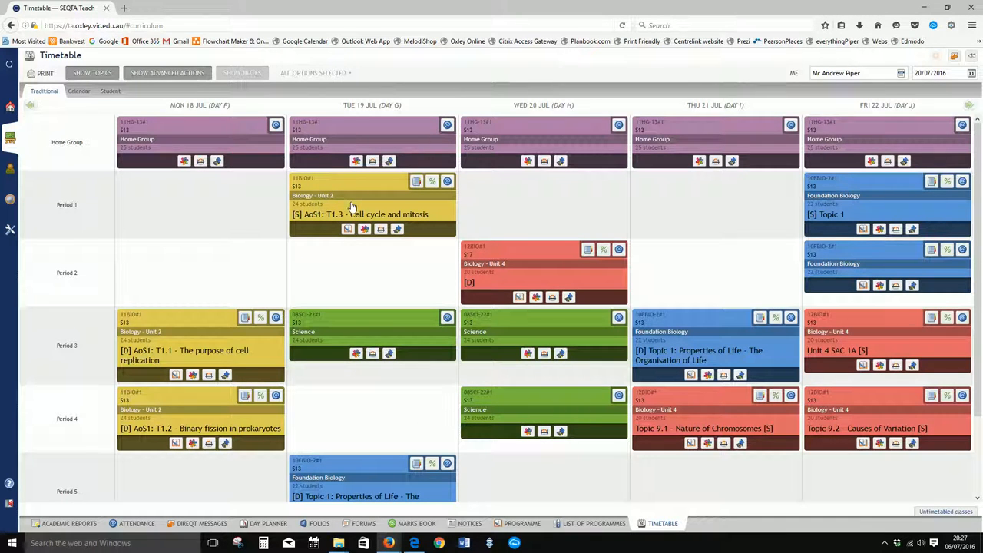
pyautogui.moveTo(428, 132)
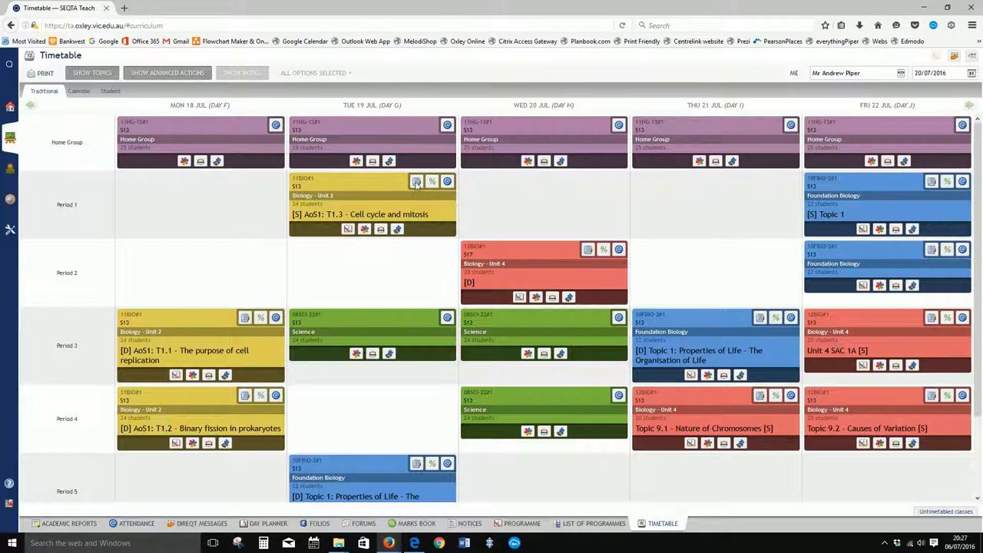
pyautogui.moveTo(418, 182)
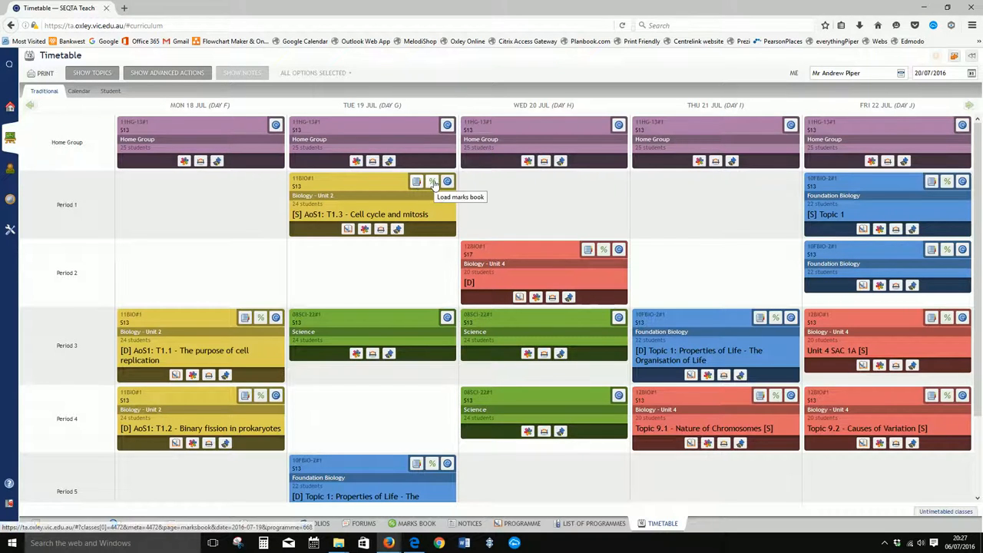
pyautogui.moveTo(430, 130)
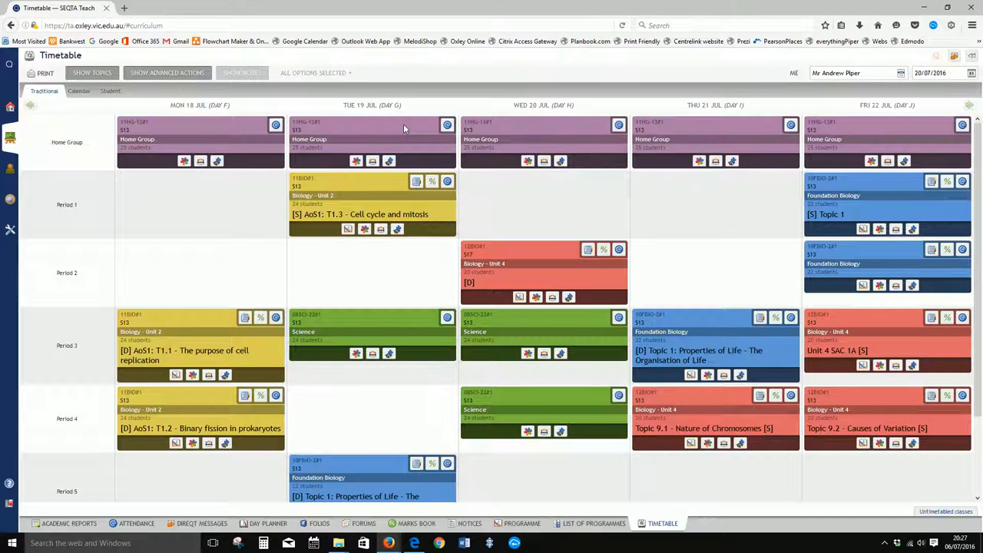
pyautogui.moveTo(405, 144)
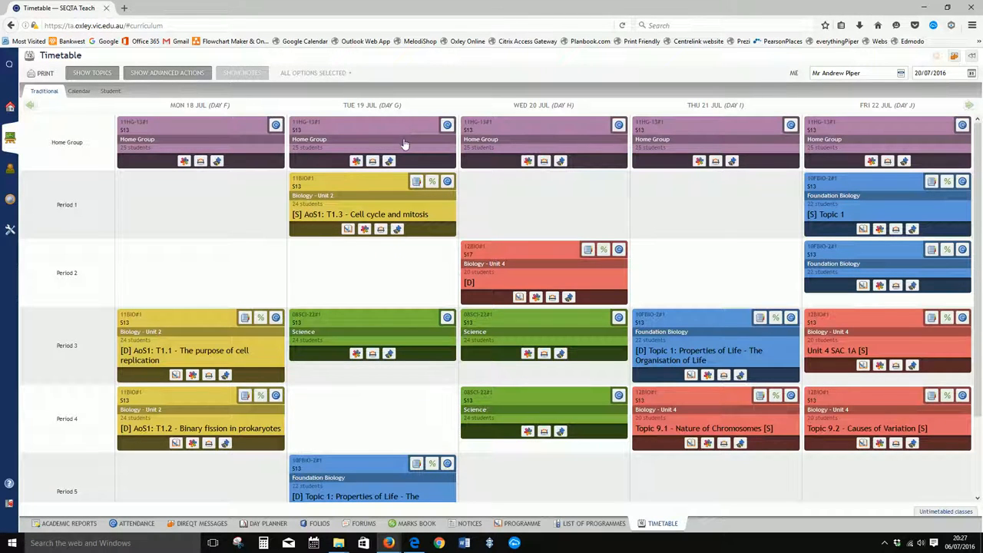
pyautogui.moveTo(405, 144)
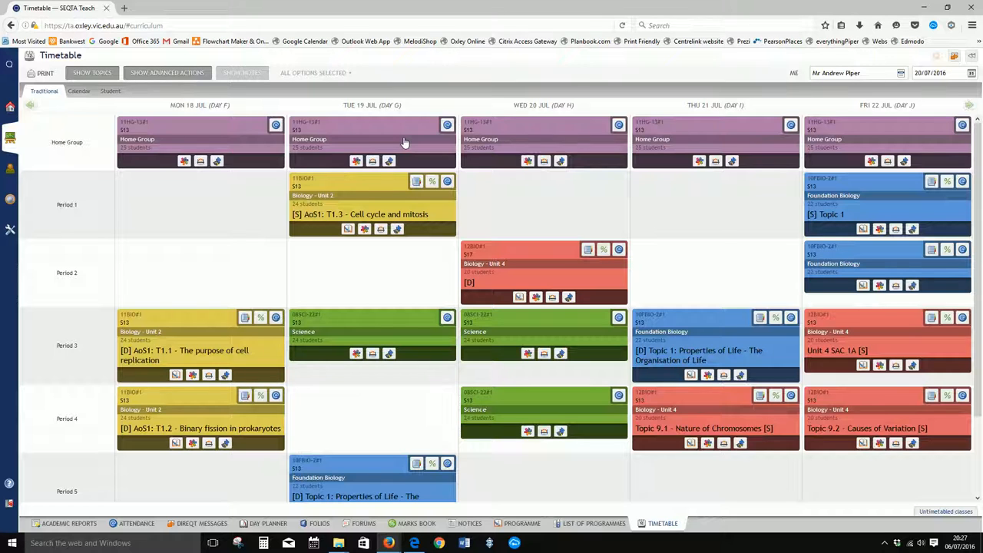
pyautogui.moveTo(381, 183)
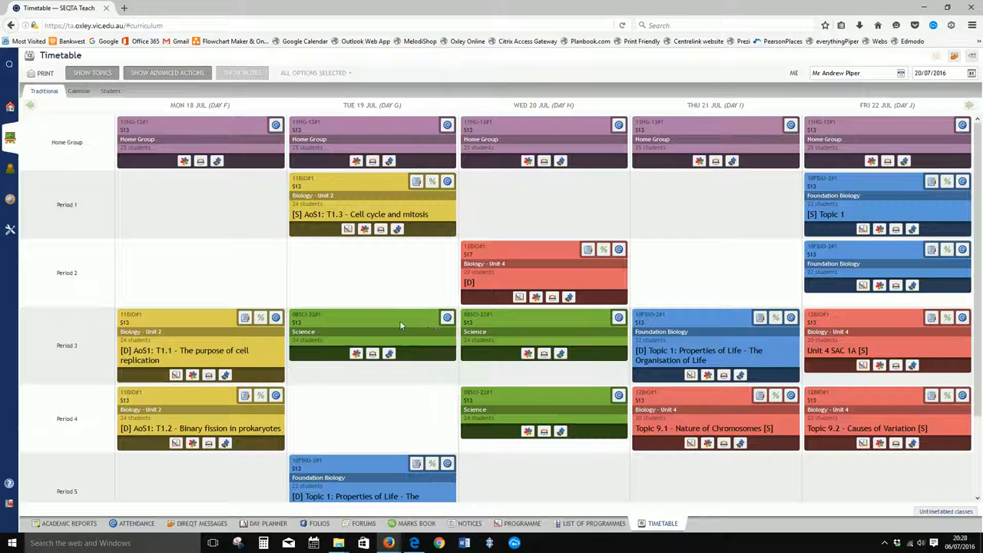
pyautogui.moveTo(407, 321)
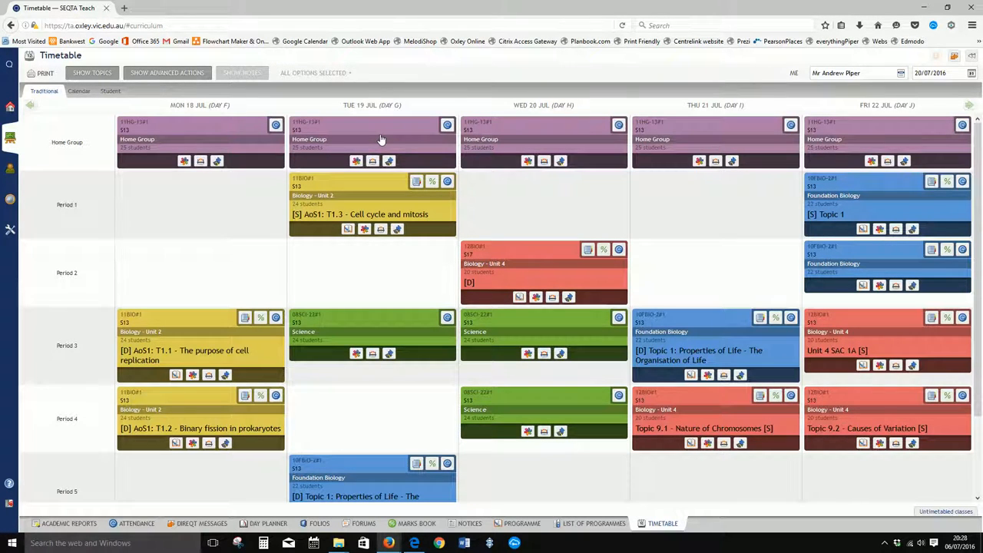
pyautogui.moveTo(529, 138)
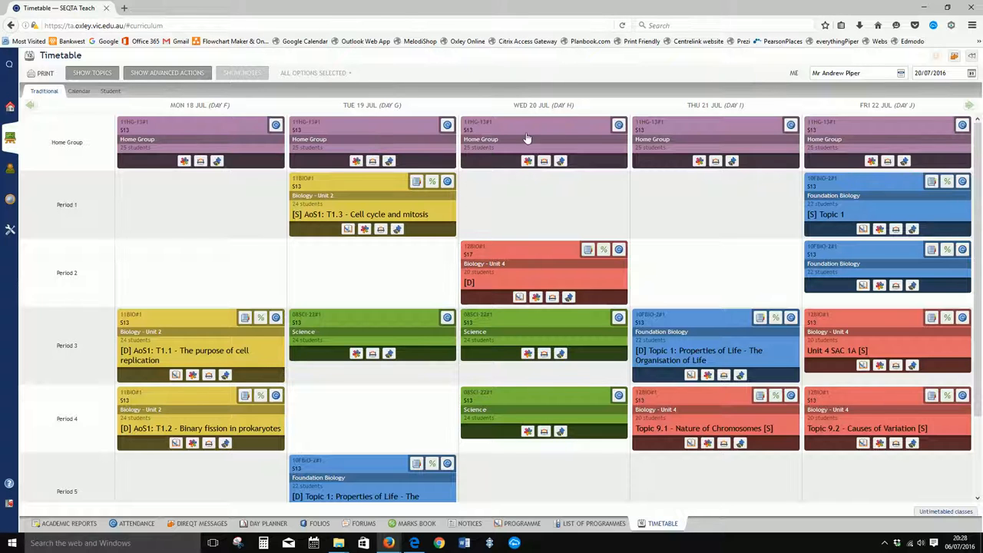
pyautogui.moveTo(368, 135)
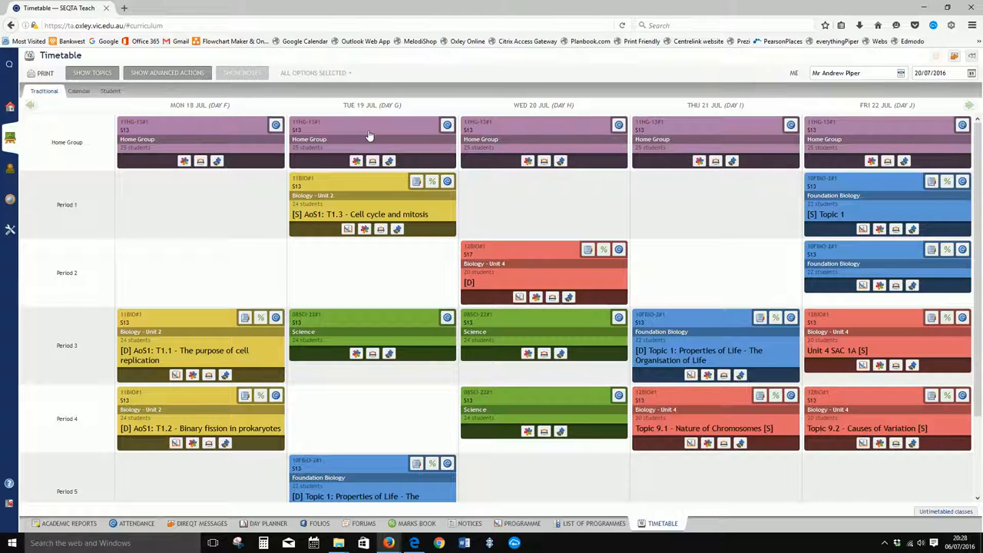
# Step: Create a new programme from the Home Group class tile in the timetable
pyautogui.click(372, 141)
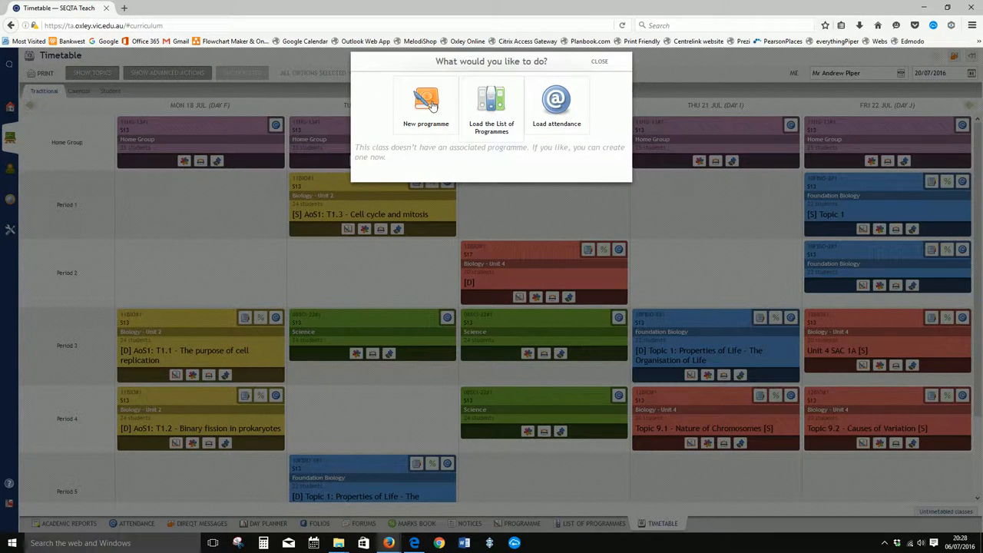
pyautogui.click(425, 104)
pyautogui.write('Yr 11 Home Group')
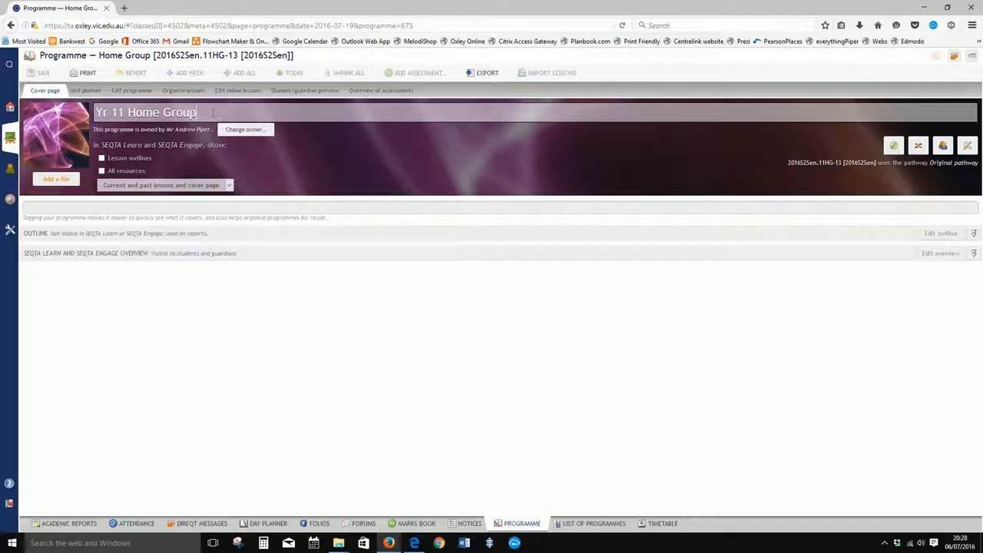
# Step: Edit the programme title to read 'Yr 11 Home Group 2016 S2'
pyautogui.write('2016 S2')
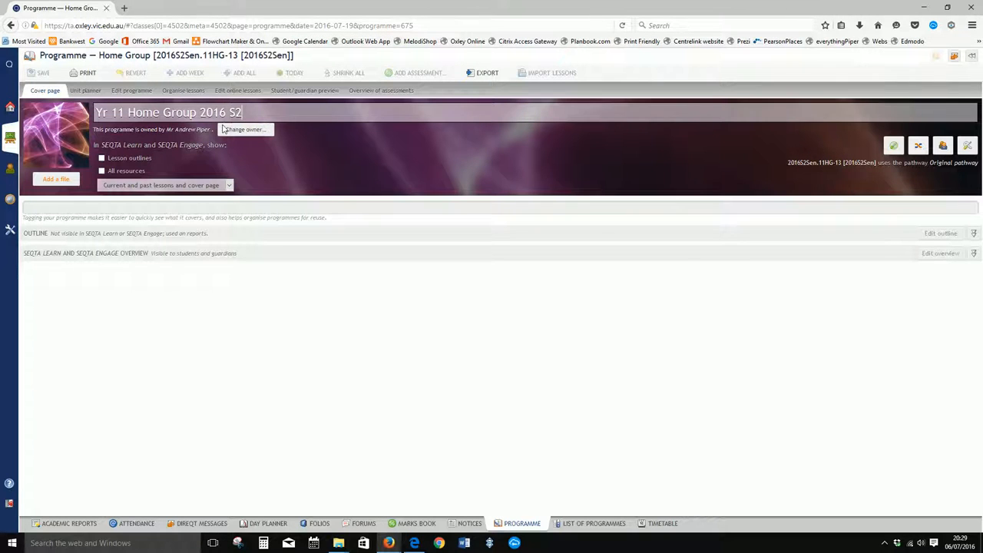
pyautogui.moveTo(185, 135)
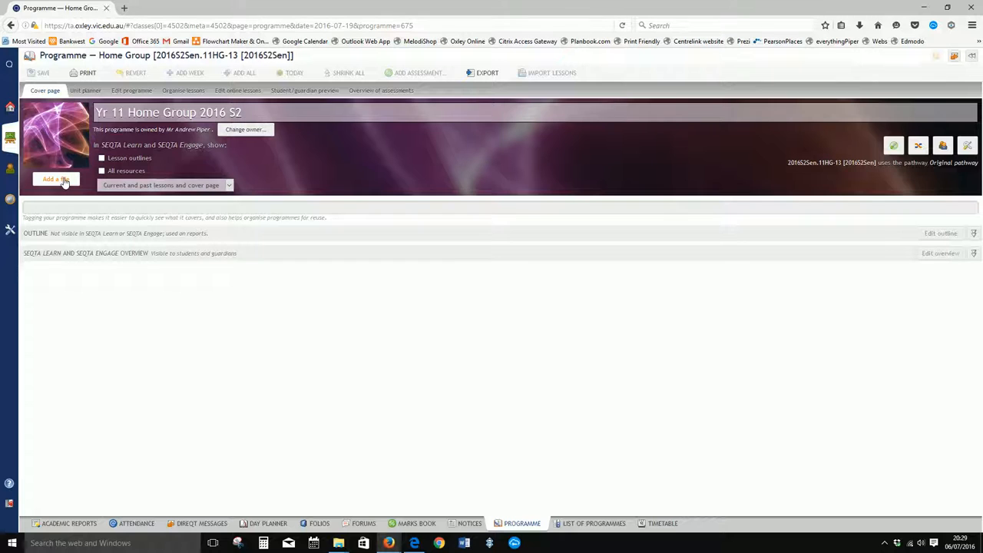
# Step: Upload an image file as the programme's cover banner
pyautogui.click(56, 179)
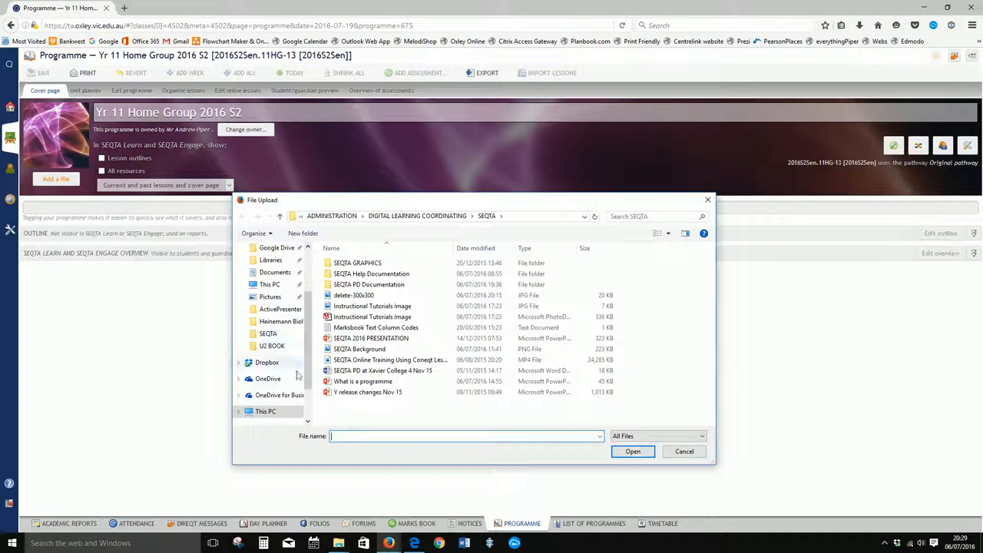
pyautogui.click(271, 276)
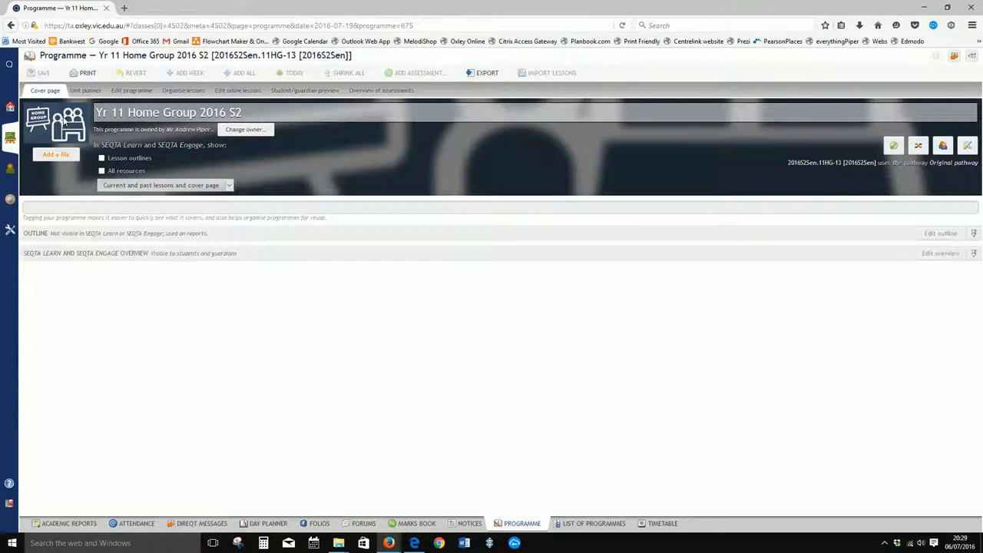
pyautogui.moveTo(172, 221)
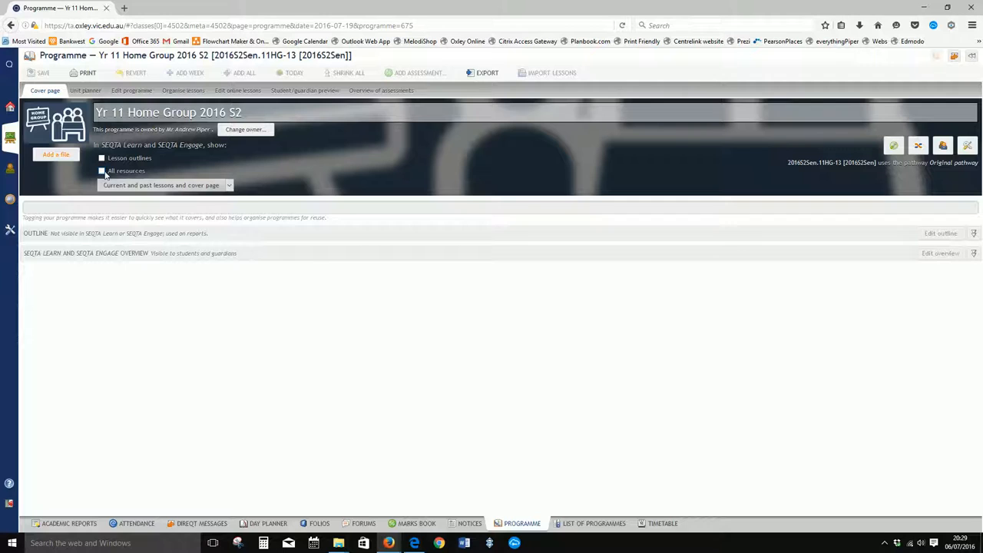
# Step: Share all resources and current and past lessons with cover page to Learn and Engage
pyautogui.click(101, 170)
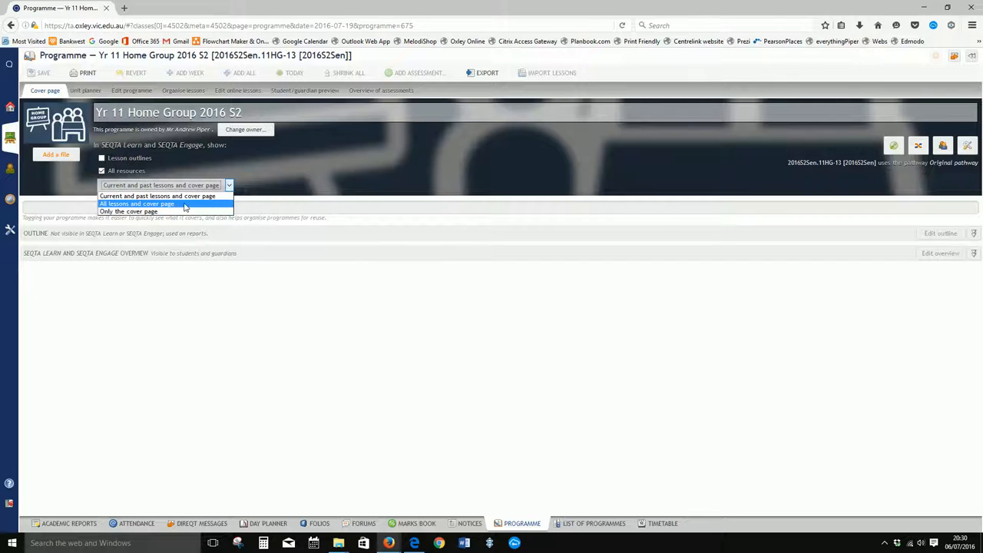
pyautogui.moveTo(184, 198)
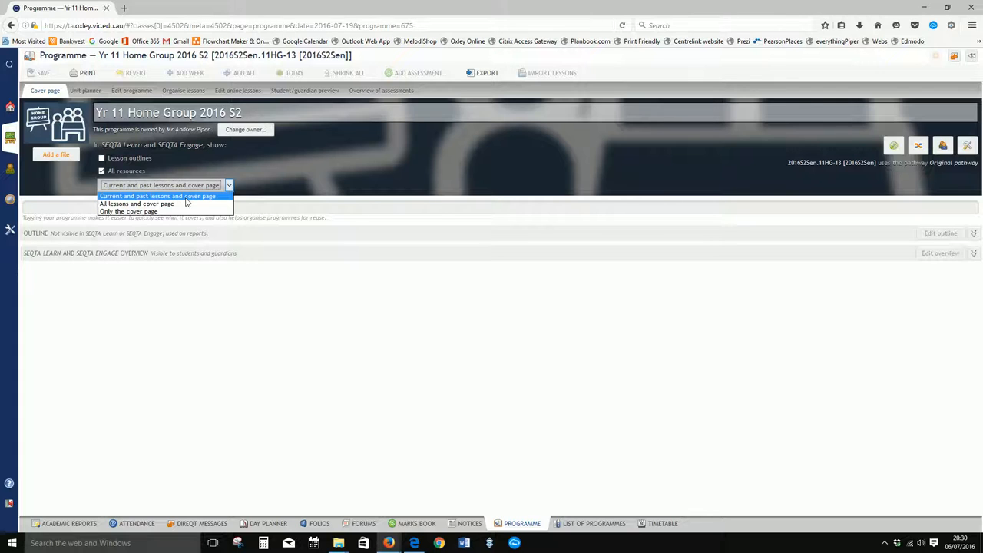
pyautogui.moveTo(137, 203)
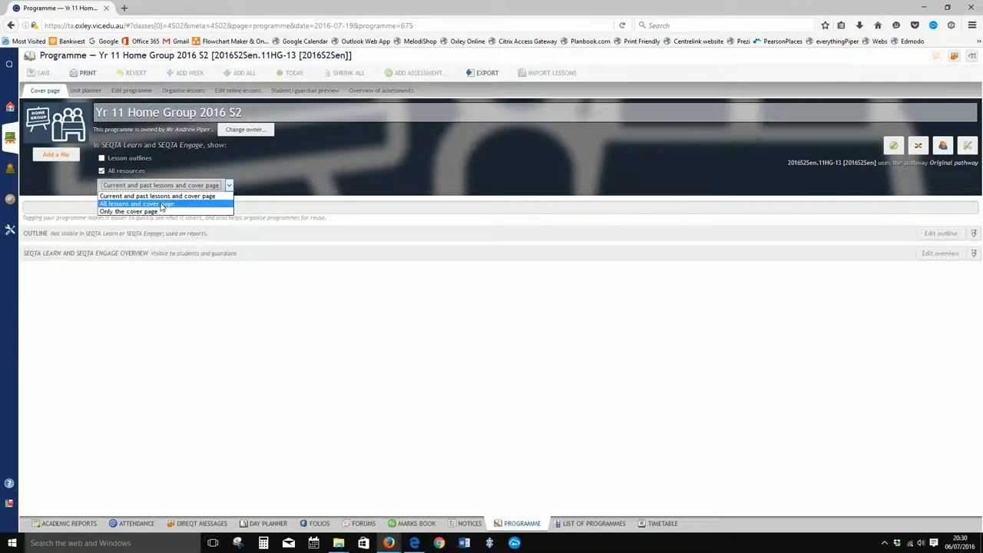
pyautogui.click(156, 197)
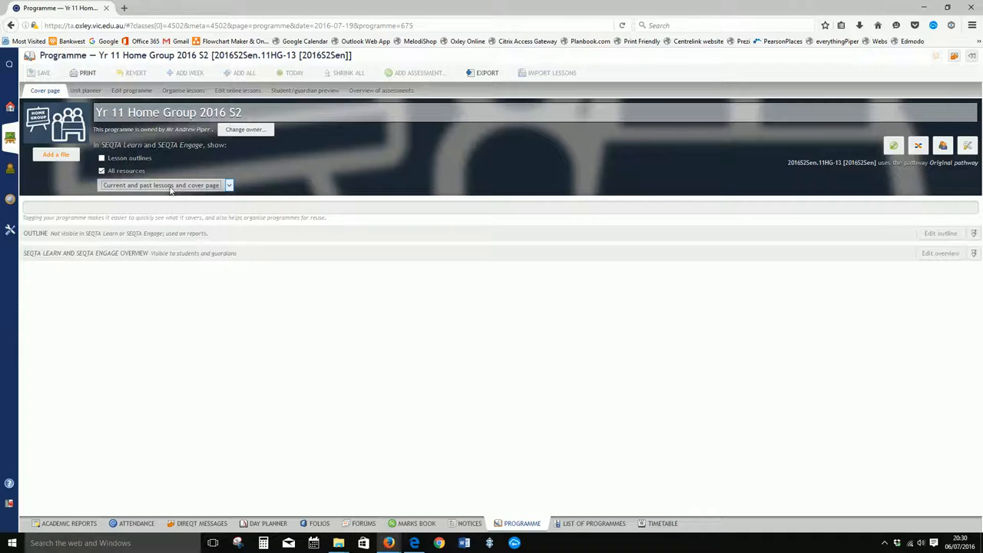
pyautogui.moveTo(267, 182)
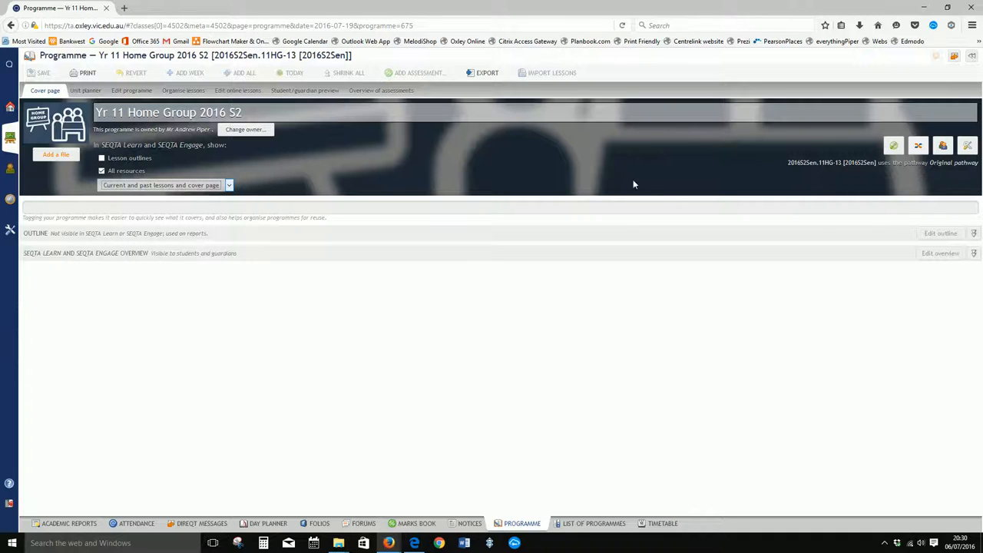
pyautogui.click(102, 171)
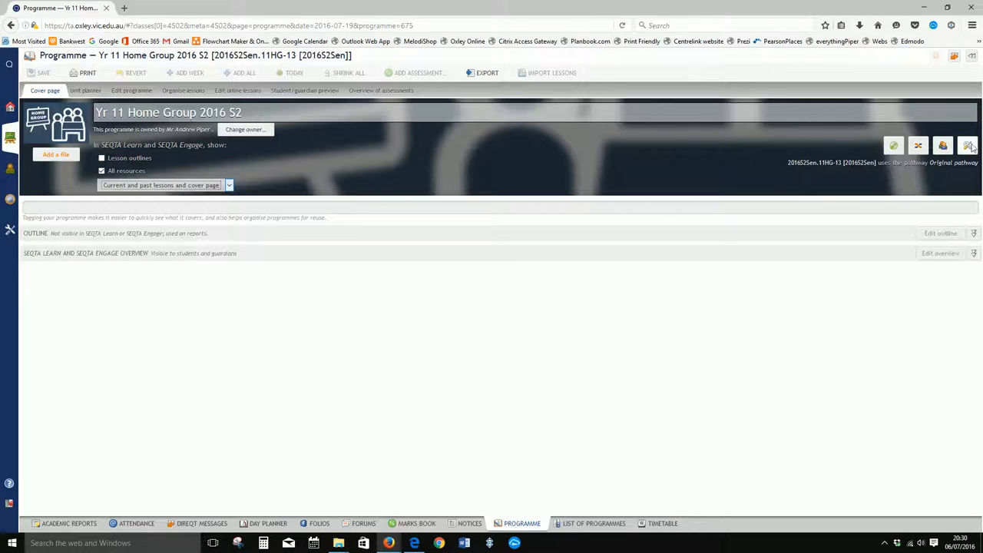
# Step: Save edit restrictions: shared teachers make changes, teachers edit only their marks, shared unit plans
pyautogui.click(968, 144)
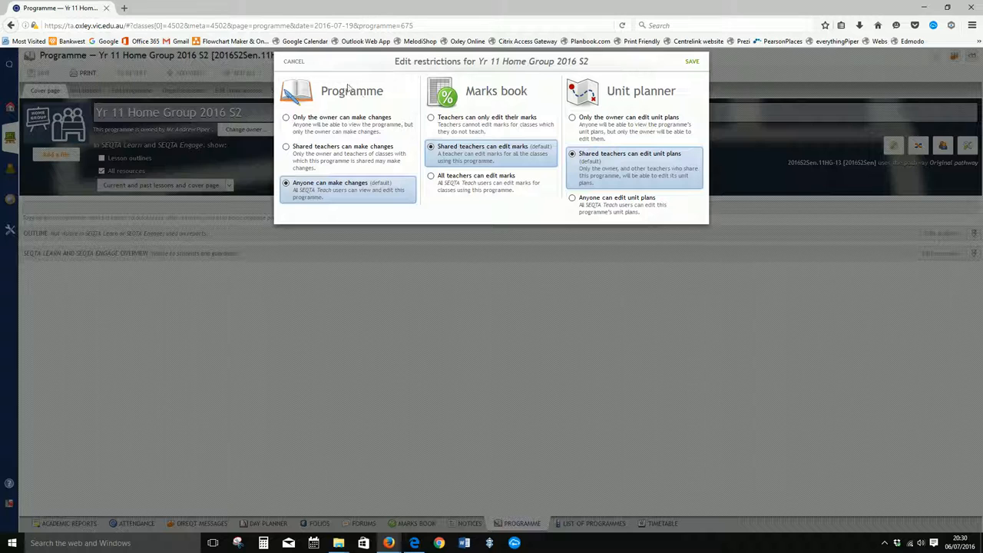
pyautogui.moveTo(369, 98)
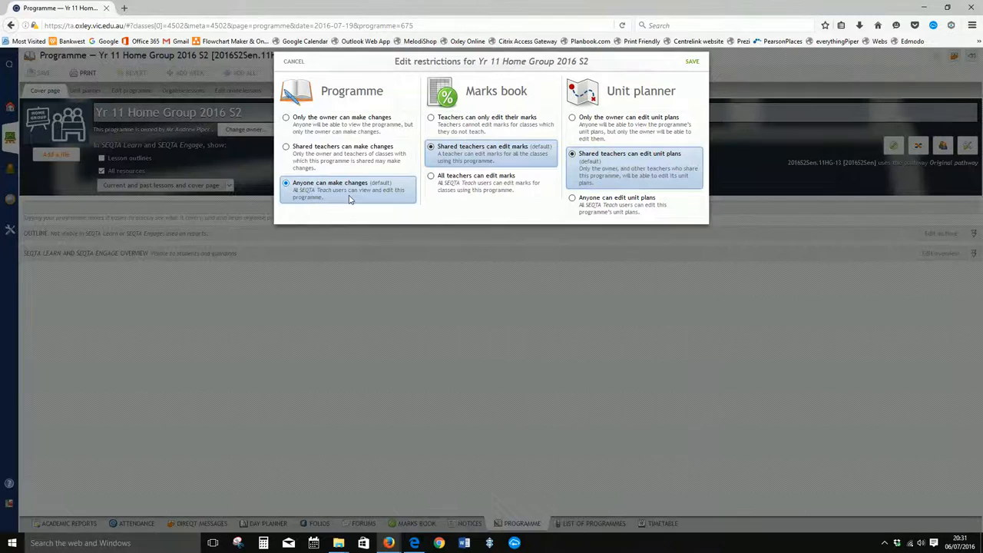
pyautogui.click(286, 117)
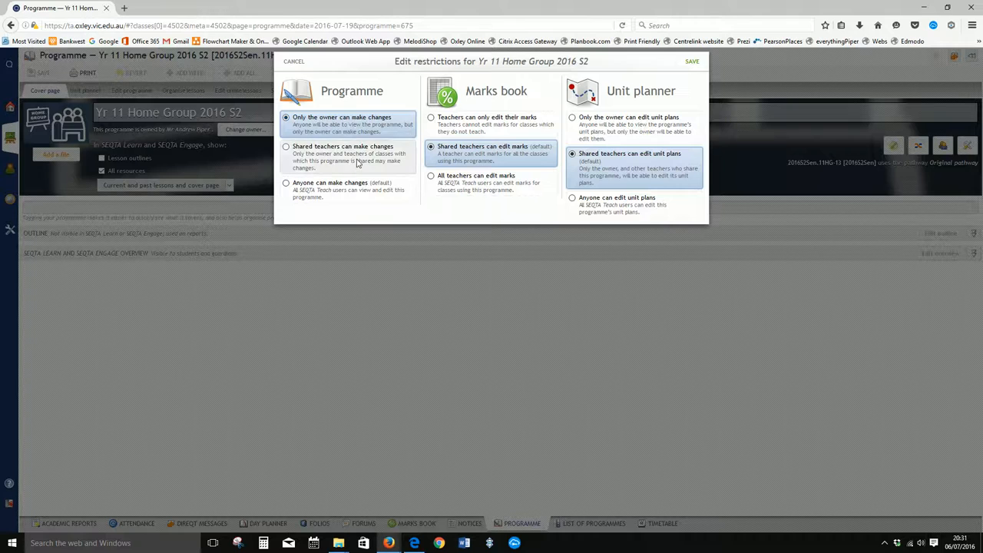
pyautogui.click(286, 146)
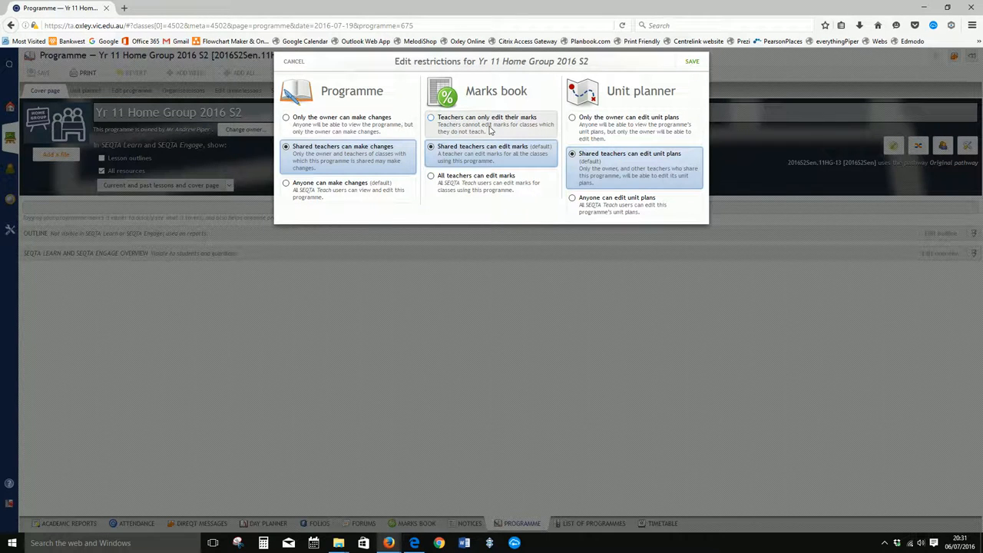
pyautogui.click(430, 117)
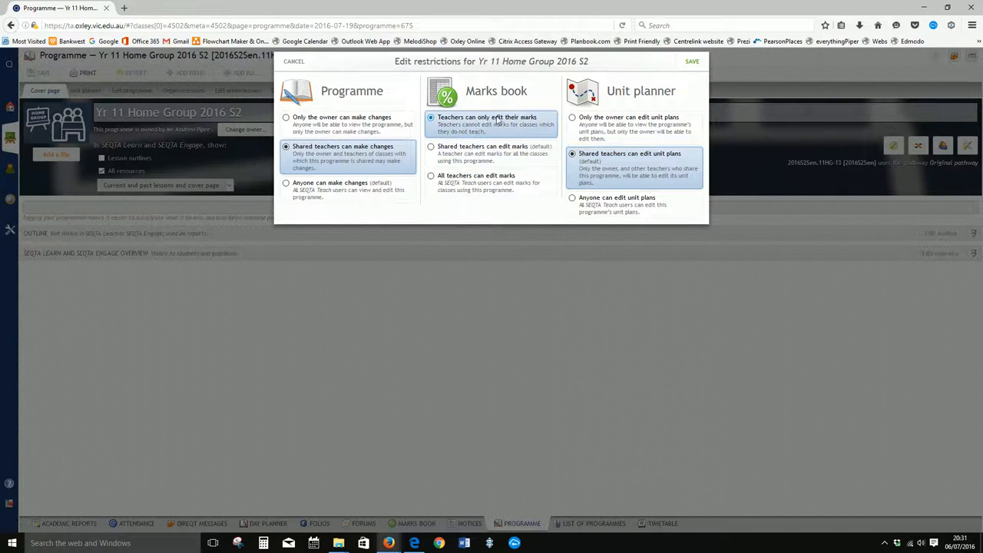
pyautogui.moveTo(531, 129)
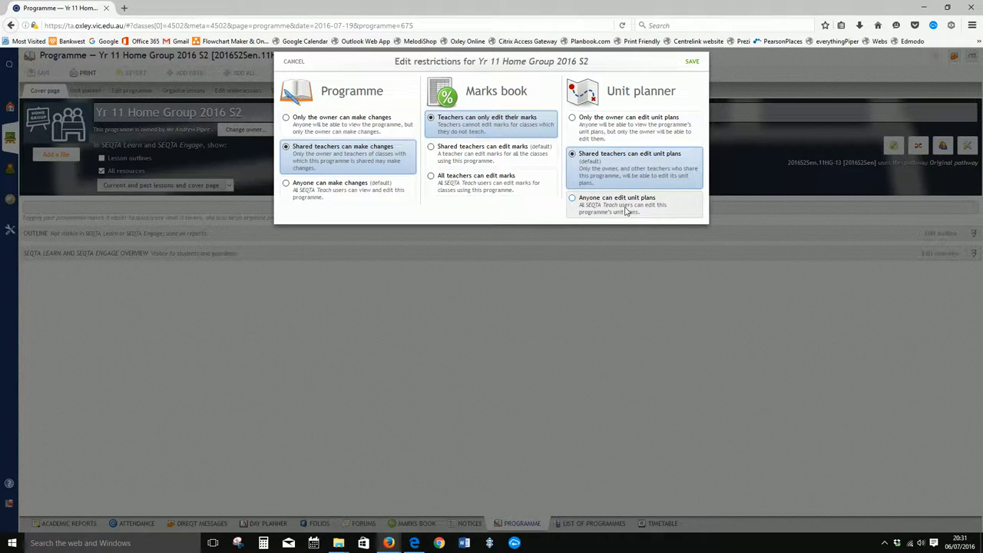
pyautogui.click(572, 154)
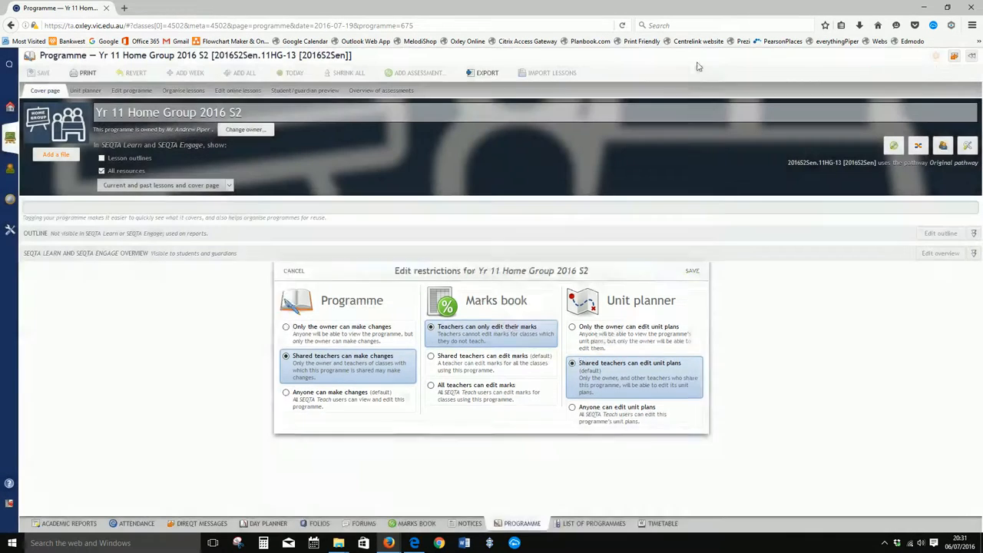
pyautogui.click(294, 270)
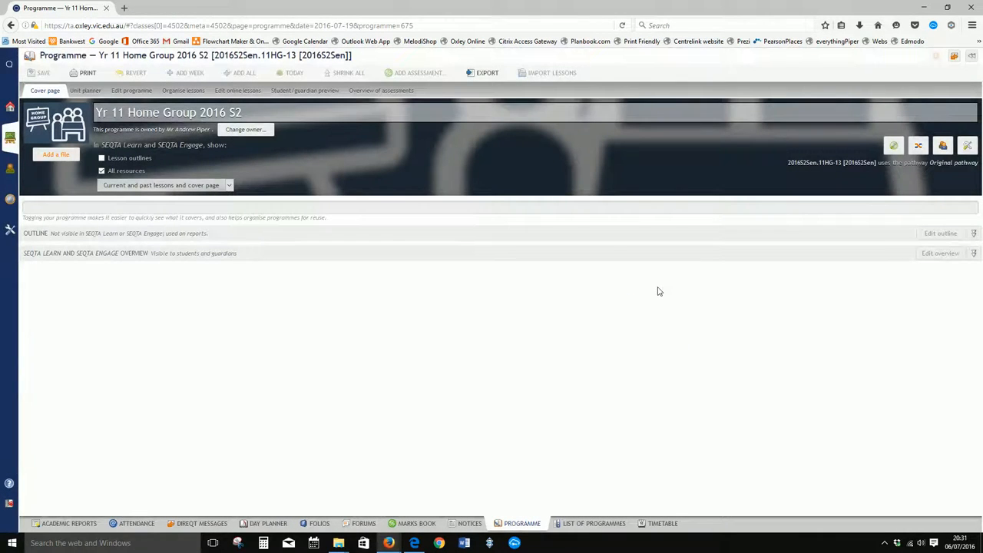
pyautogui.moveTo(298, 352)
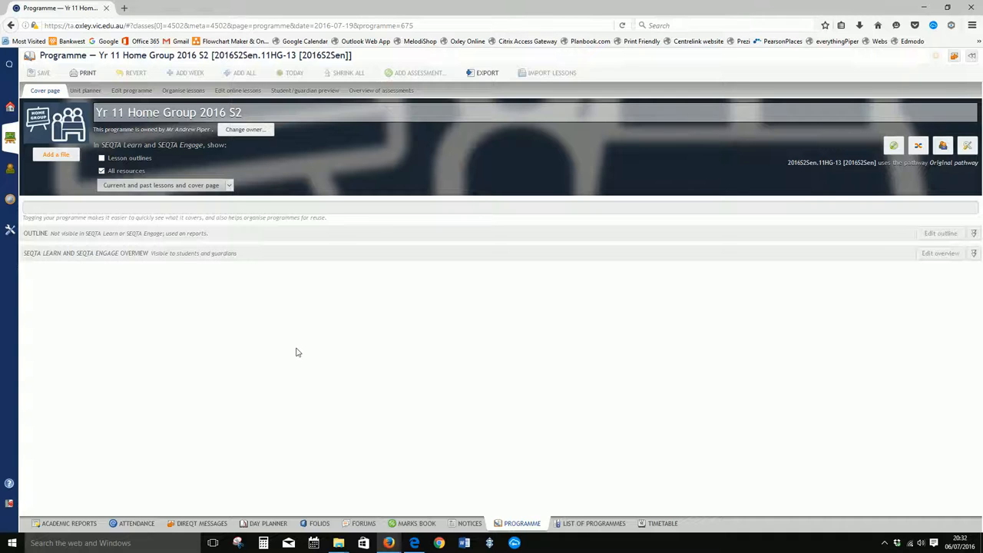
# Step: Return to the weekly timetable from the bottom bar
pyautogui.click(662, 522)
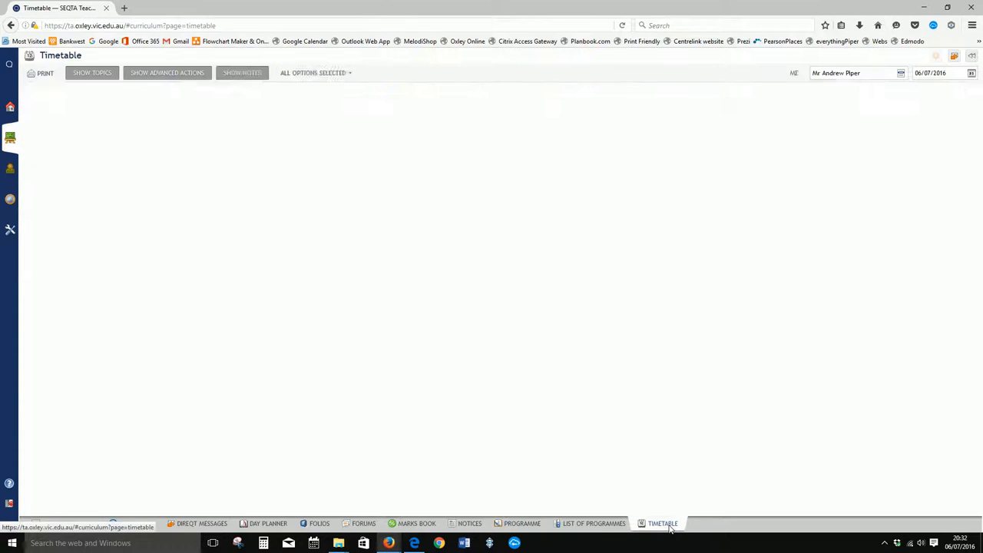
pyautogui.click(662, 522)
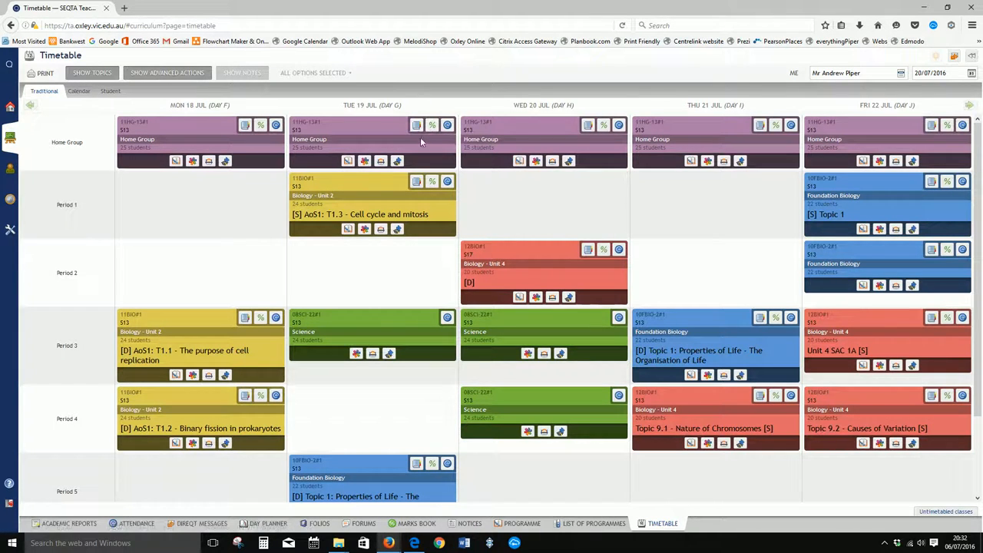
pyautogui.moveTo(377, 144)
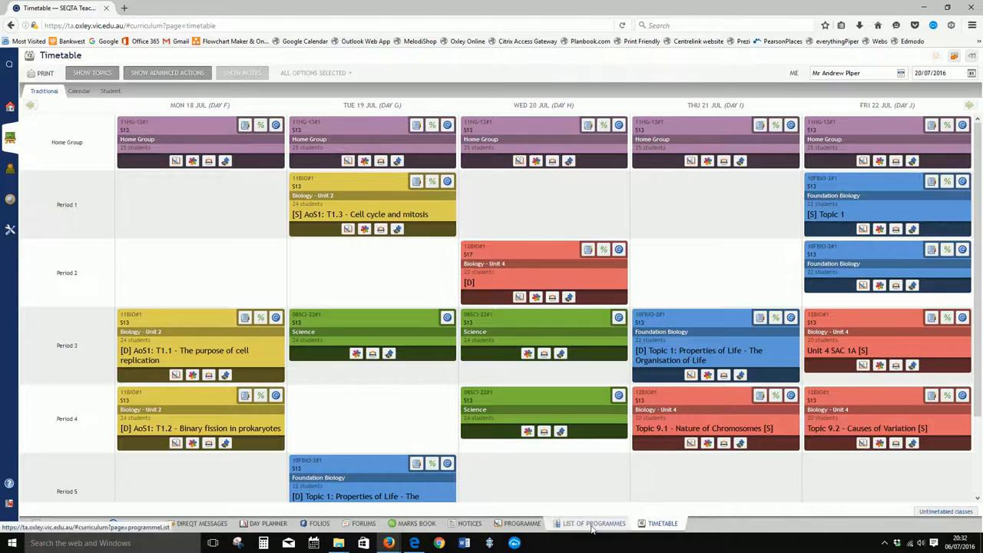
# Step: Find Yr 11 Home Group 2016 S2 with class 11HG-13 in the programme list and reopen it
pyautogui.click(593, 522)
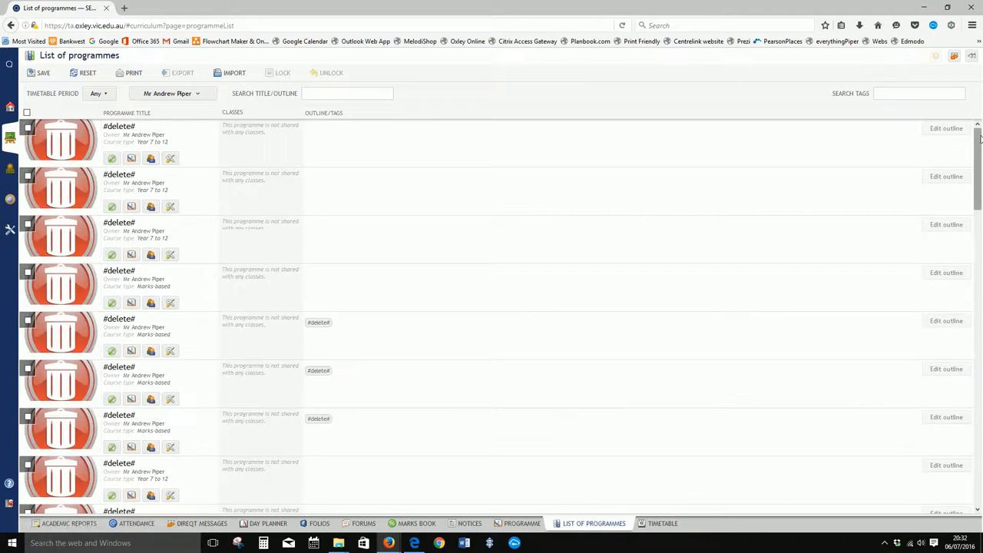
pyautogui.scroll(-3)
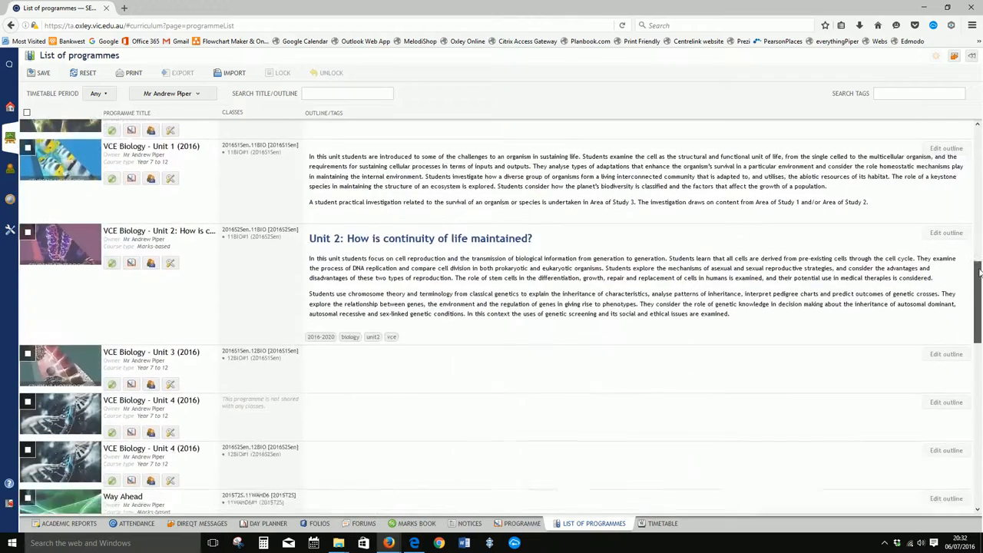
pyautogui.scroll(-3)
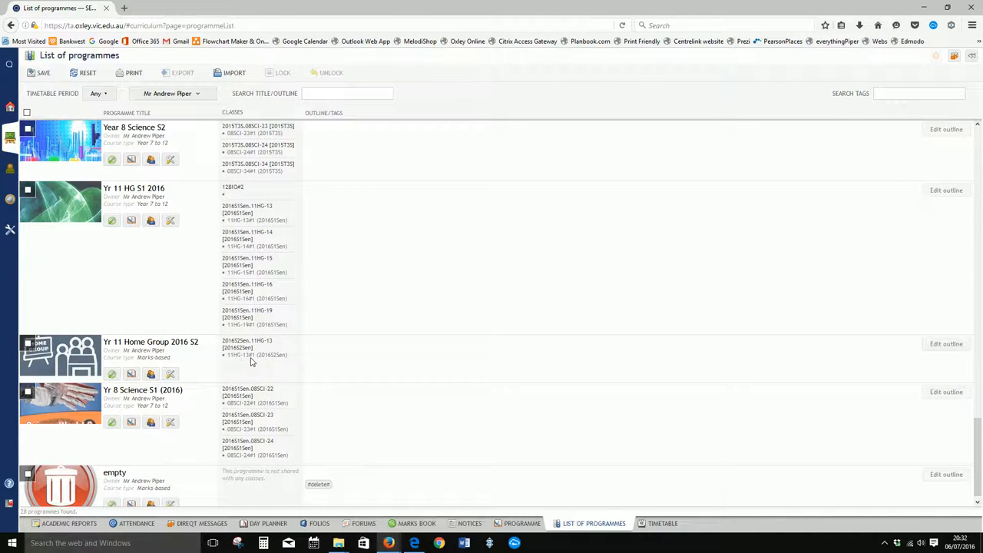
pyautogui.moveTo(273, 359)
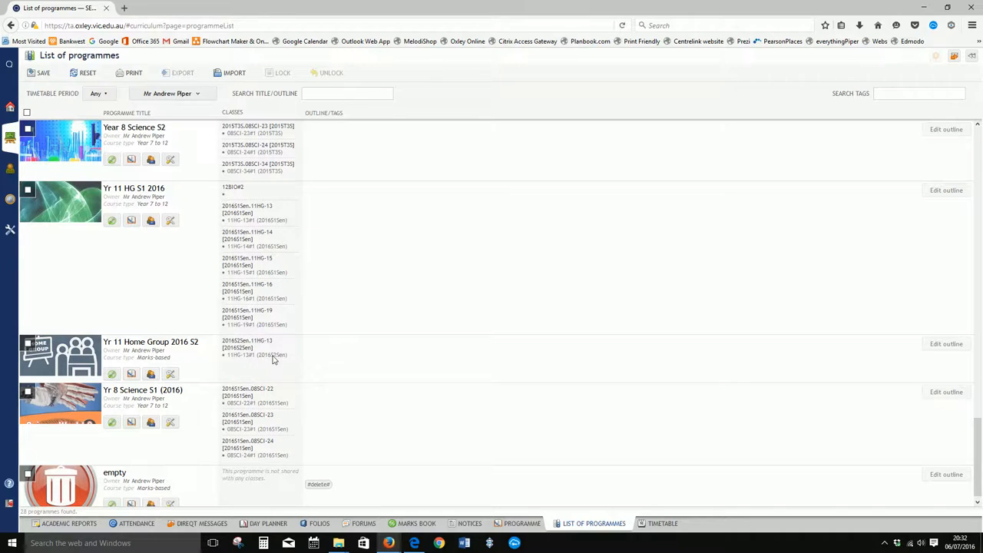
pyautogui.moveTo(592, 479)
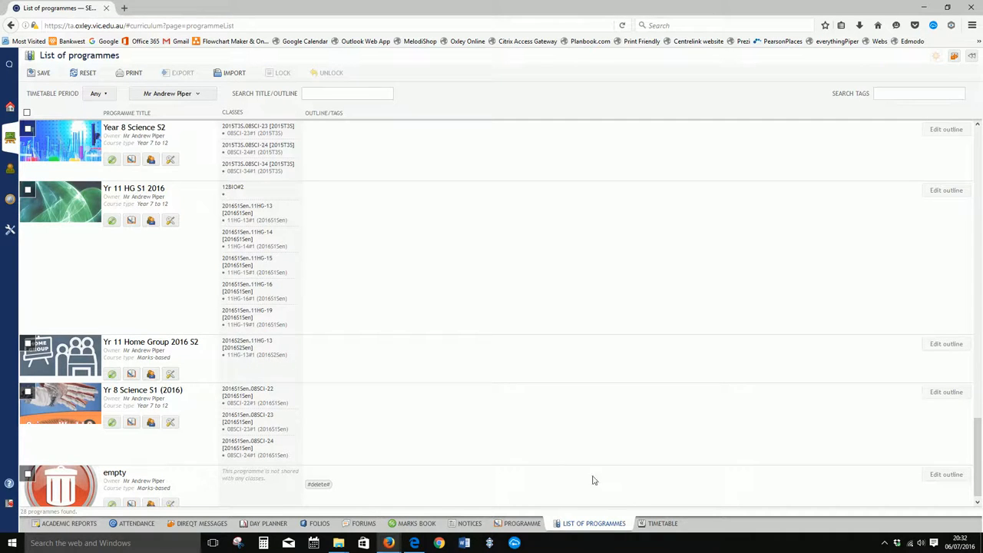
pyautogui.moveTo(522, 522)
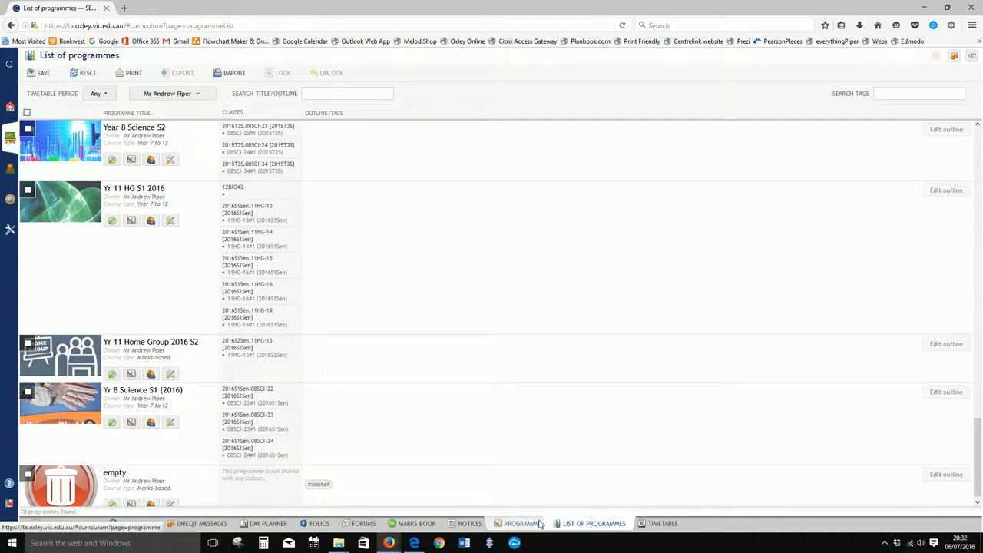
pyautogui.click(151, 341)
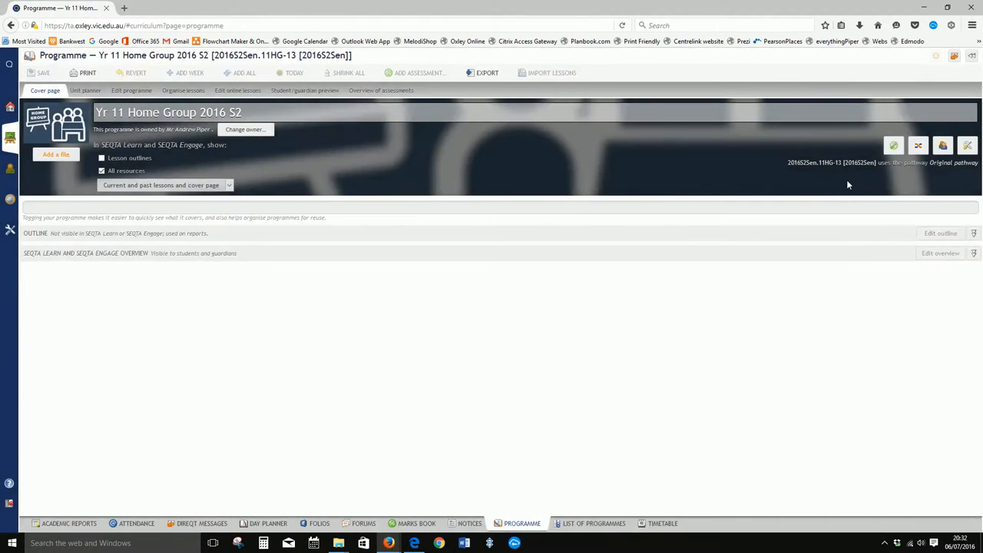